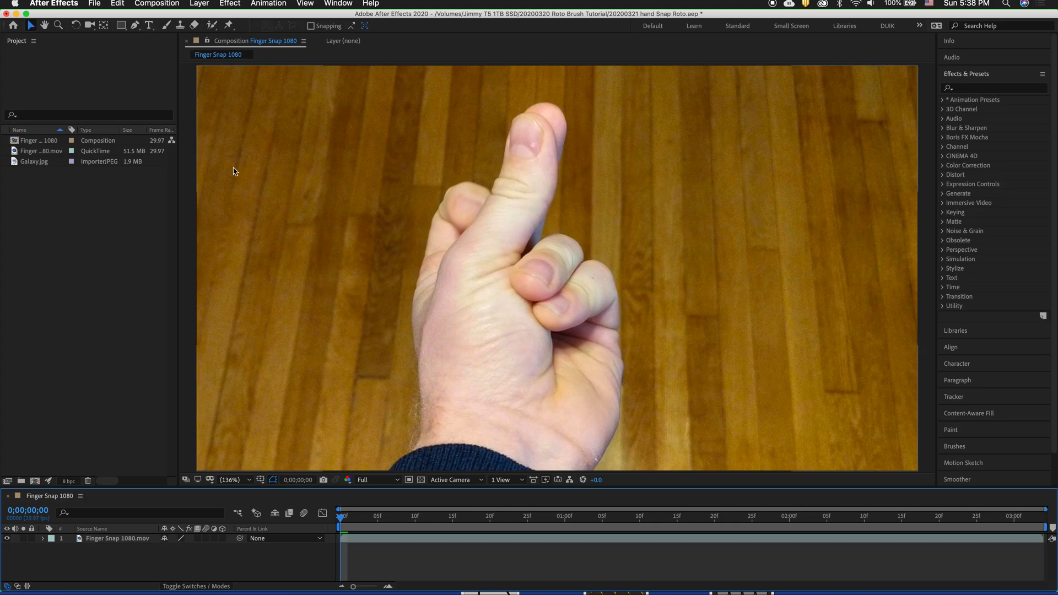
{"action": "mouse_move", "coordinate": [300, 305]}
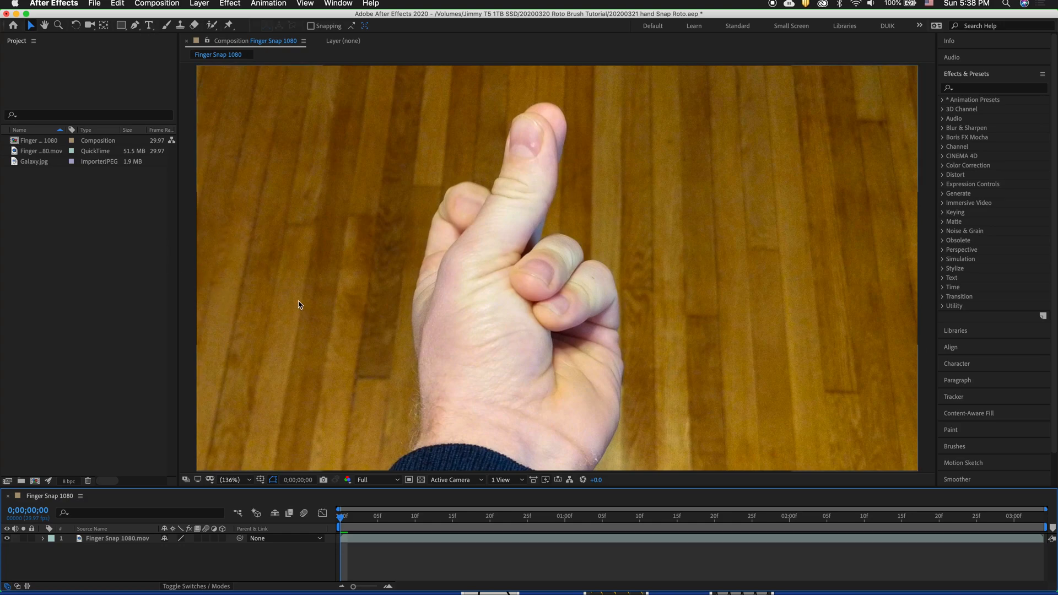
{"action": "mouse_move", "coordinate": [206, 364]}
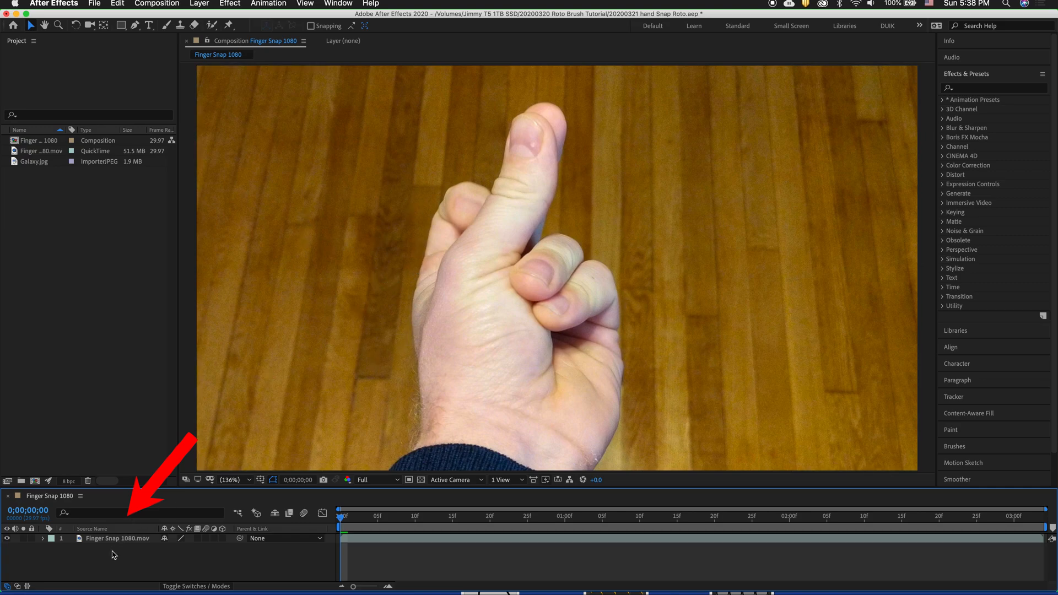
- Open Finger Snap 1080.mov in the Layer panel and arm the Roto Brush tool
{"action": "double_click", "coordinate": [118, 538]}
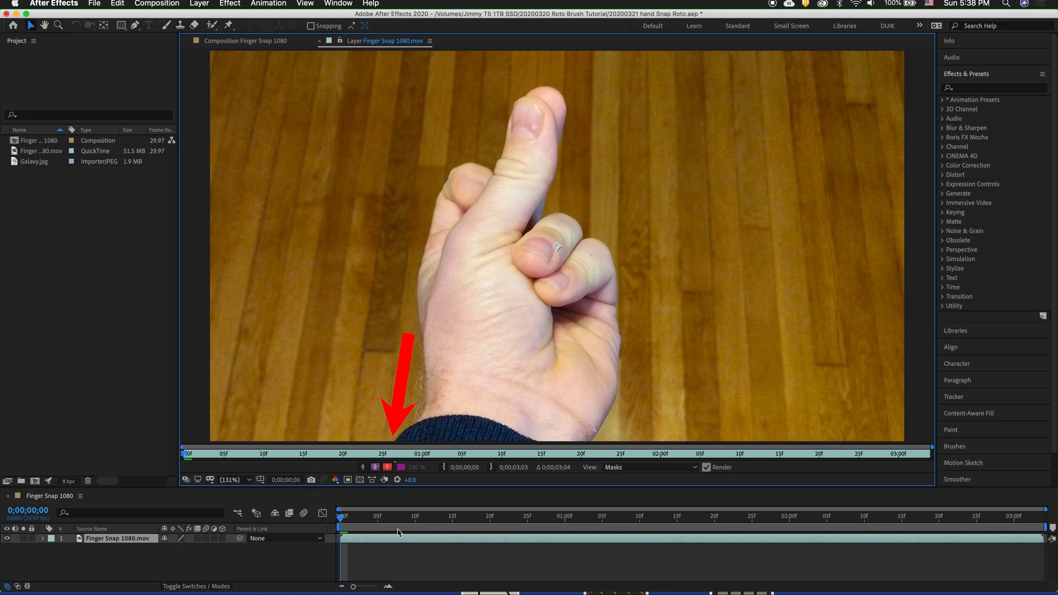
{"action": "mouse_move", "coordinate": [348, 480]}
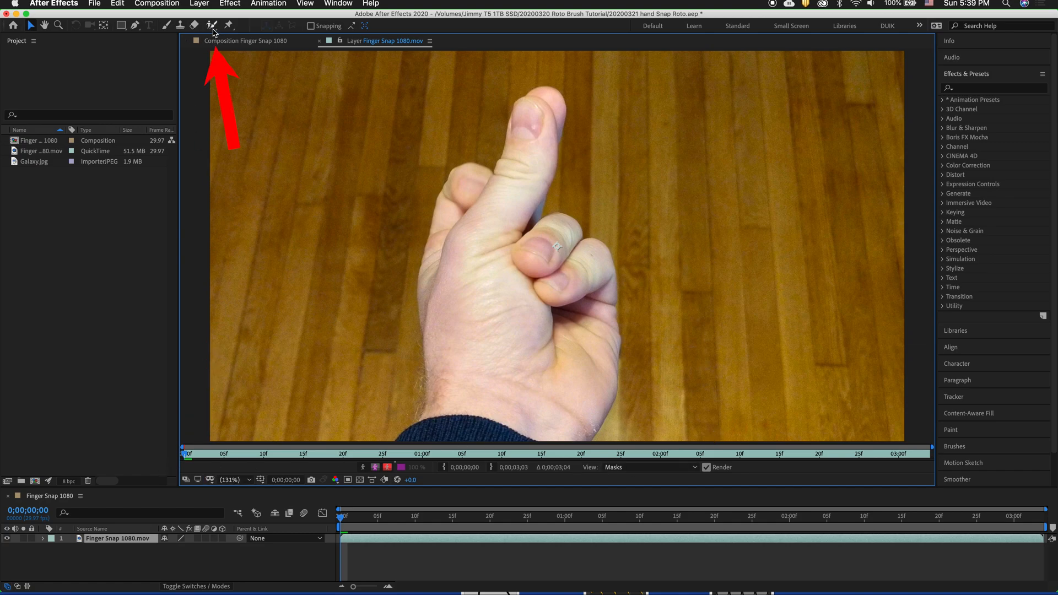
{"action": "left_click", "coordinate": [212, 25]}
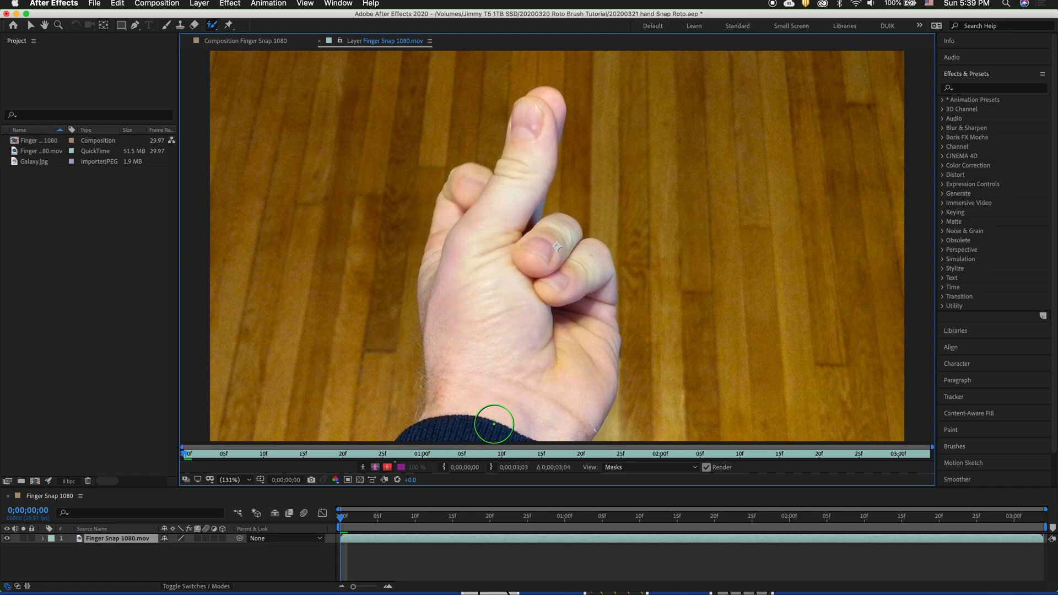
- Paint foreground over the hand and raised finger, and background over the floor
{"action": "left_click_drag", "start_coordinate": [493, 425], "coordinate": [523, 166]}
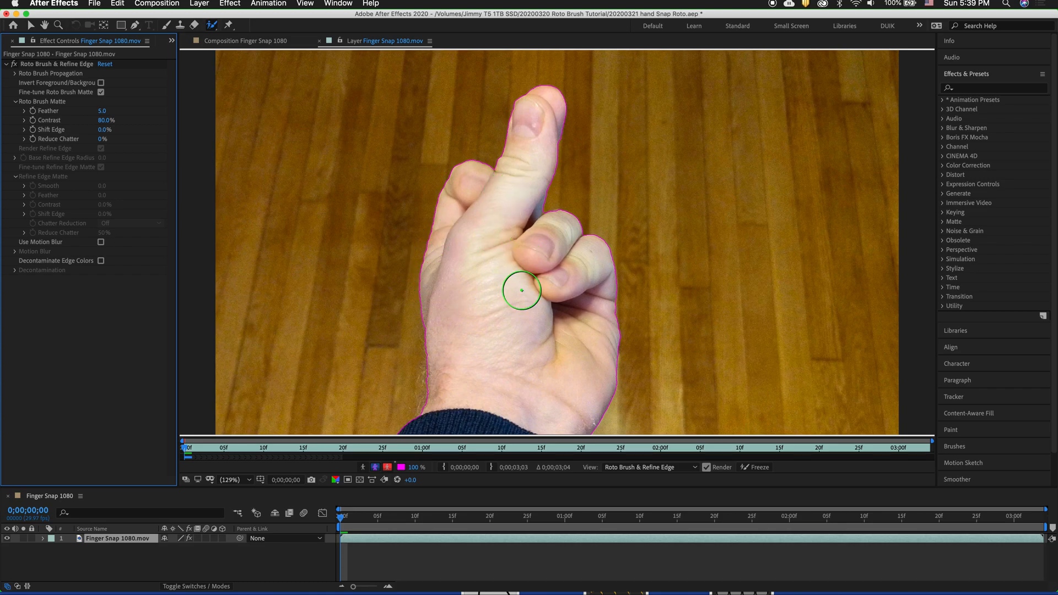
{"action": "mouse_move", "coordinate": [299, 397]}
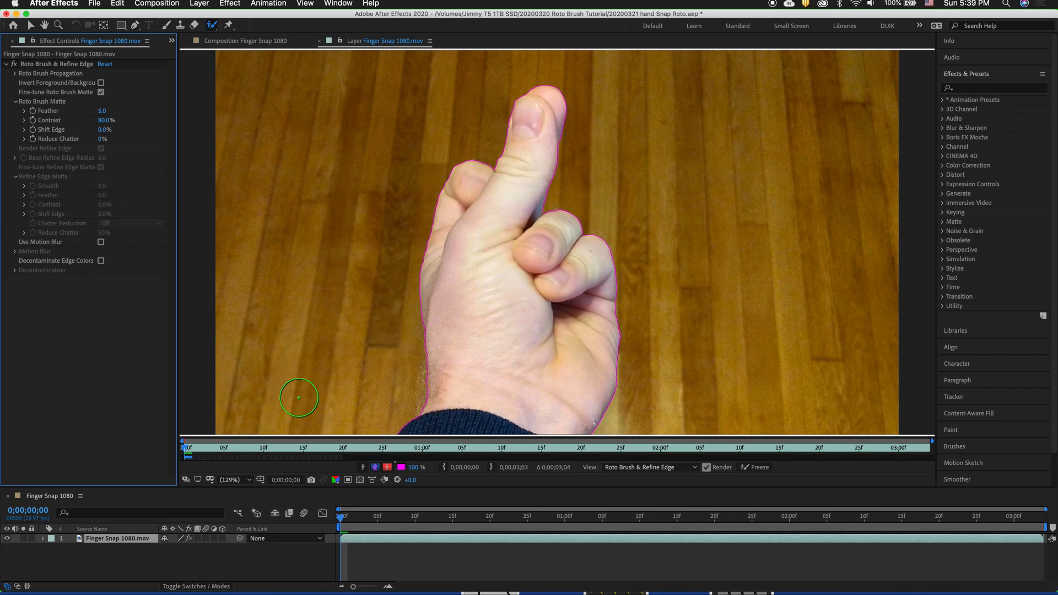
{"action": "mouse_move", "coordinate": [300, 205]}
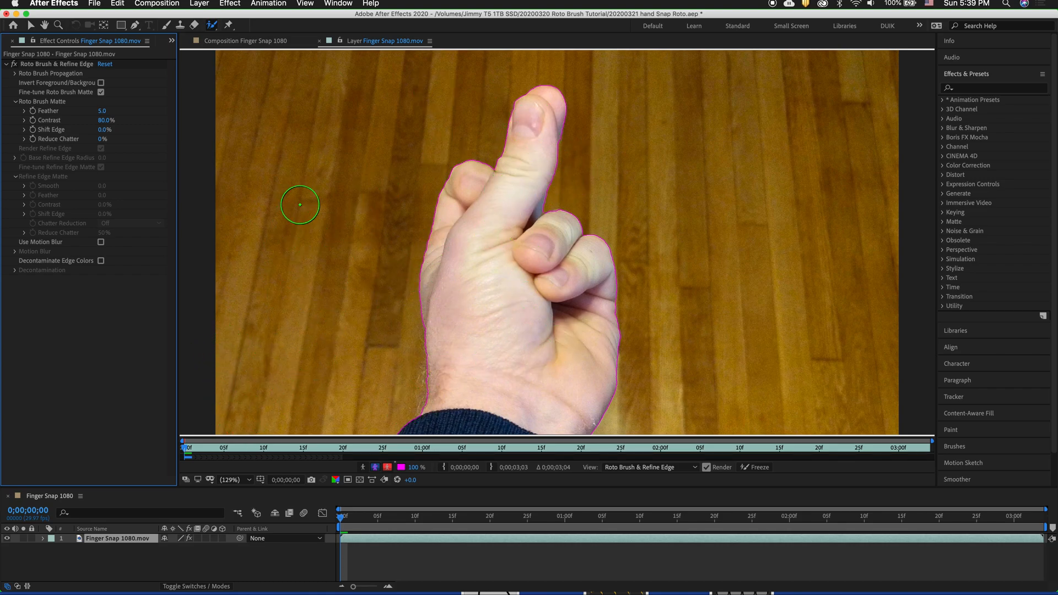
{"action": "mouse_move", "coordinate": [328, 310]}
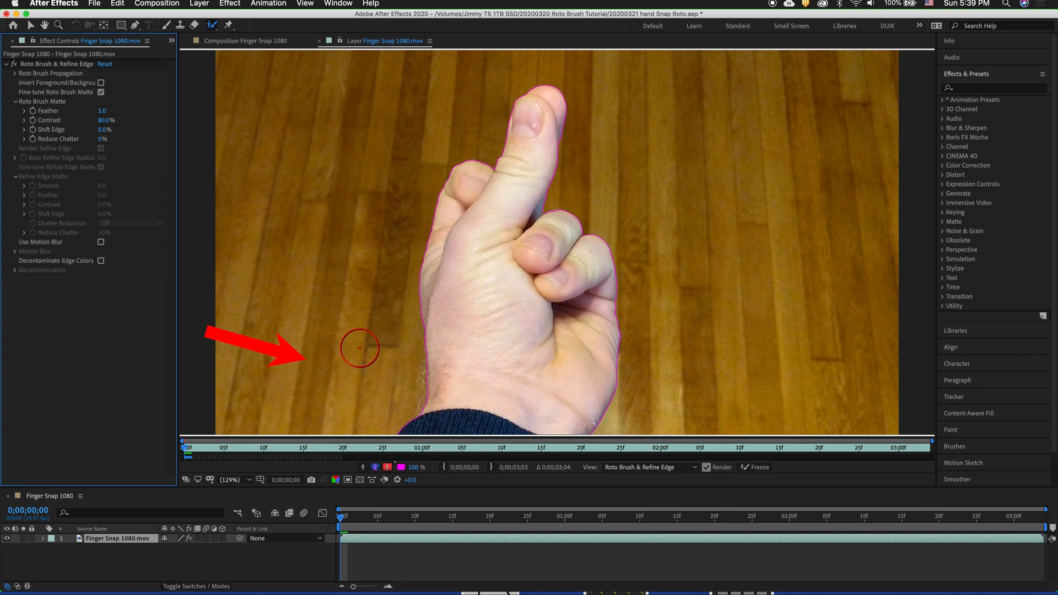
{"action": "left_click_drag", "start_coordinate": [360, 349], "coordinate": [321, 222]}
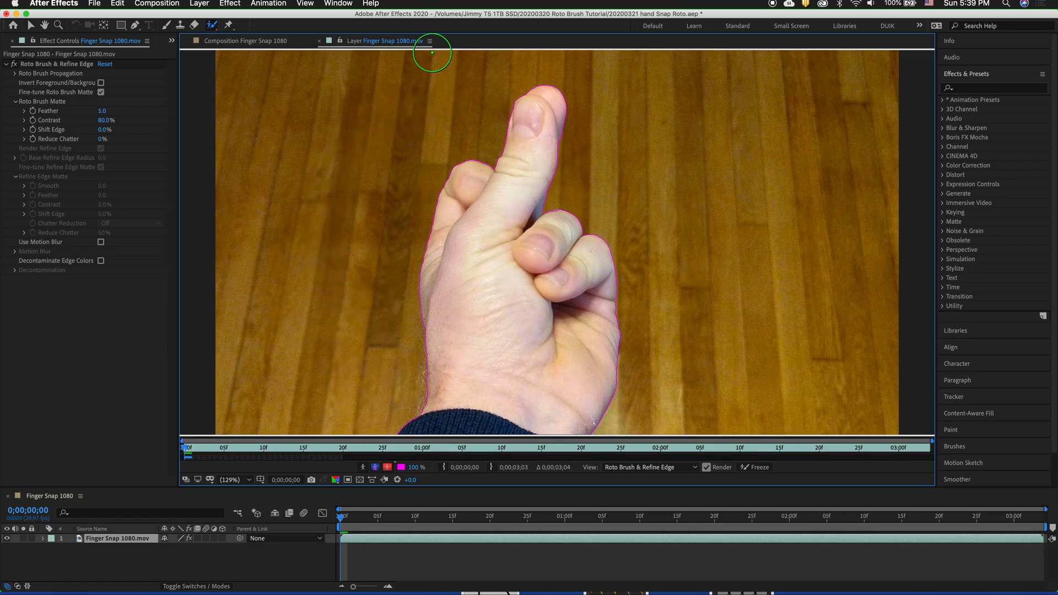
{"action": "left_click_drag", "start_coordinate": [601, 57], "coordinate": [709, 274]}
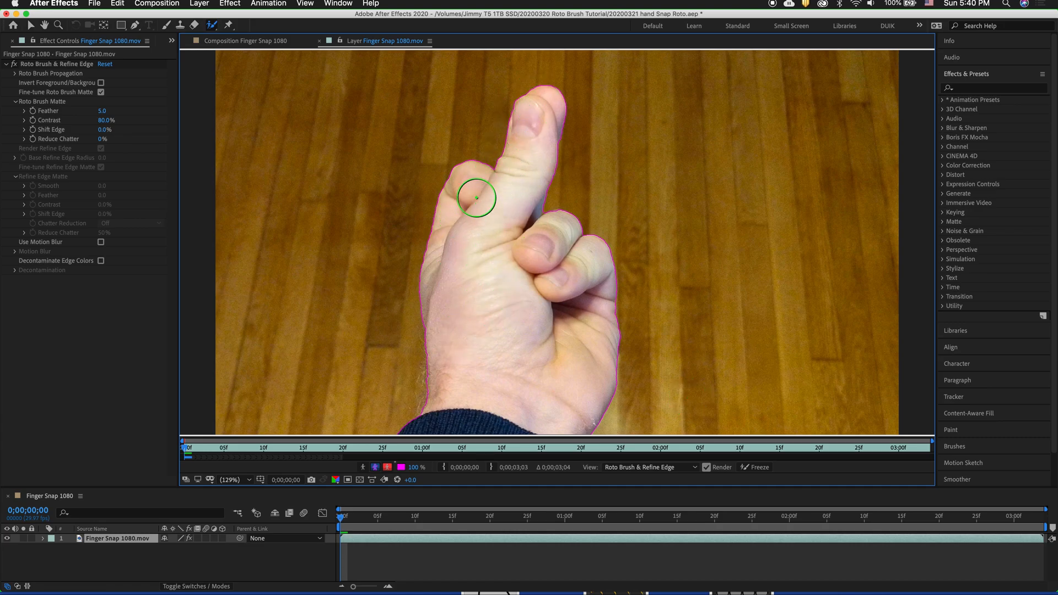
{"action": "left_click_drag", "start_coordinate": [478, 198], "coordinate": [460, 265]}
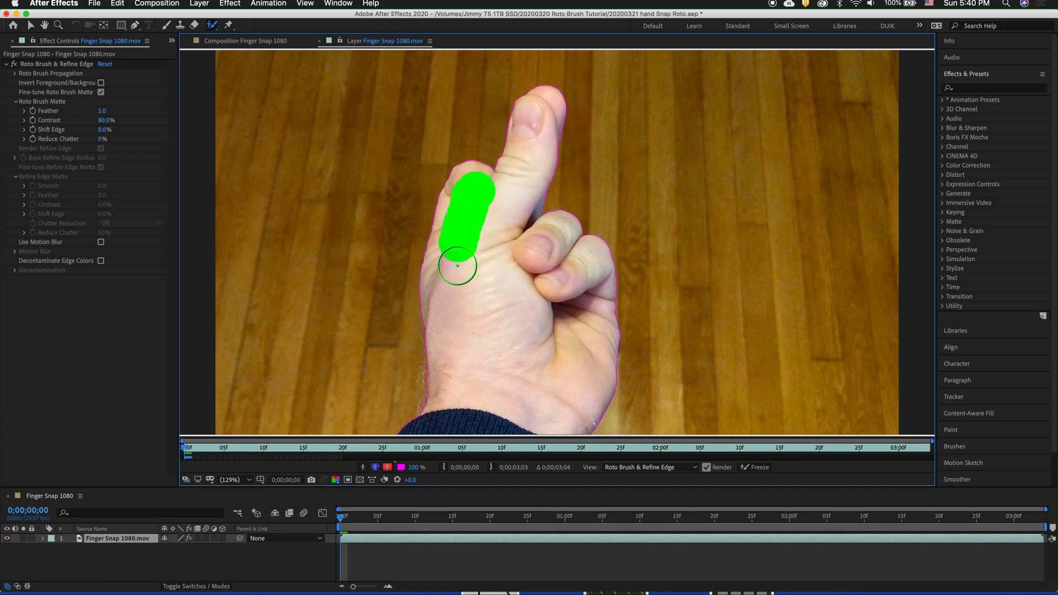
{"action": "left_click_drag", "start_coordinate": [459, 265], "coordinate": [557, 253]}
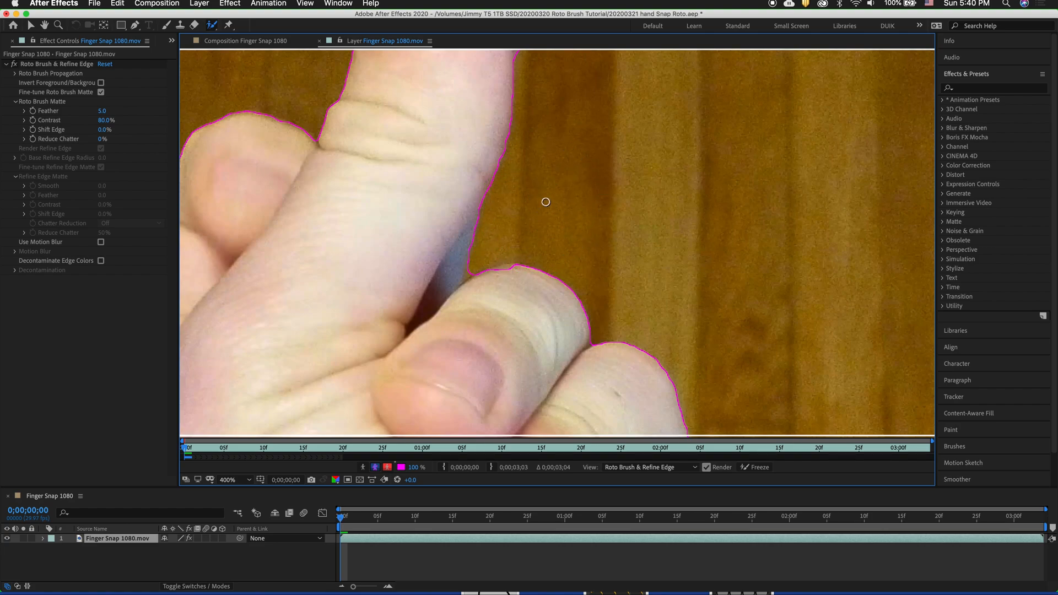
- Paint background in the gap between fingers and raise Reduce Chatter
{"action": "left_click", "coordinate": [474, 265]}
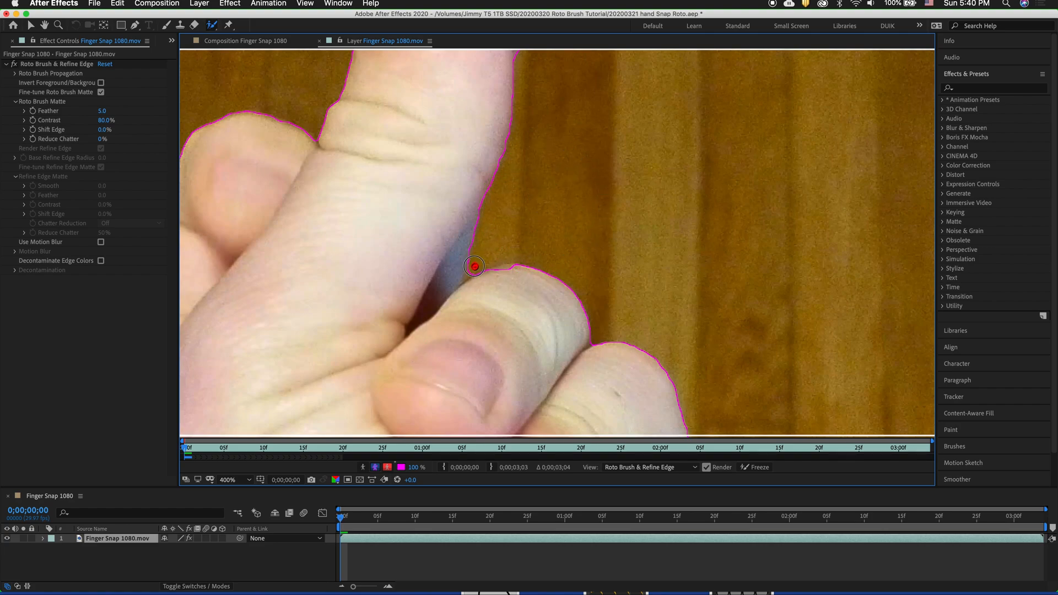
{"action": "left_click_drag", "start_coordinate": [474, 266], "coordinate": [509, 272]}
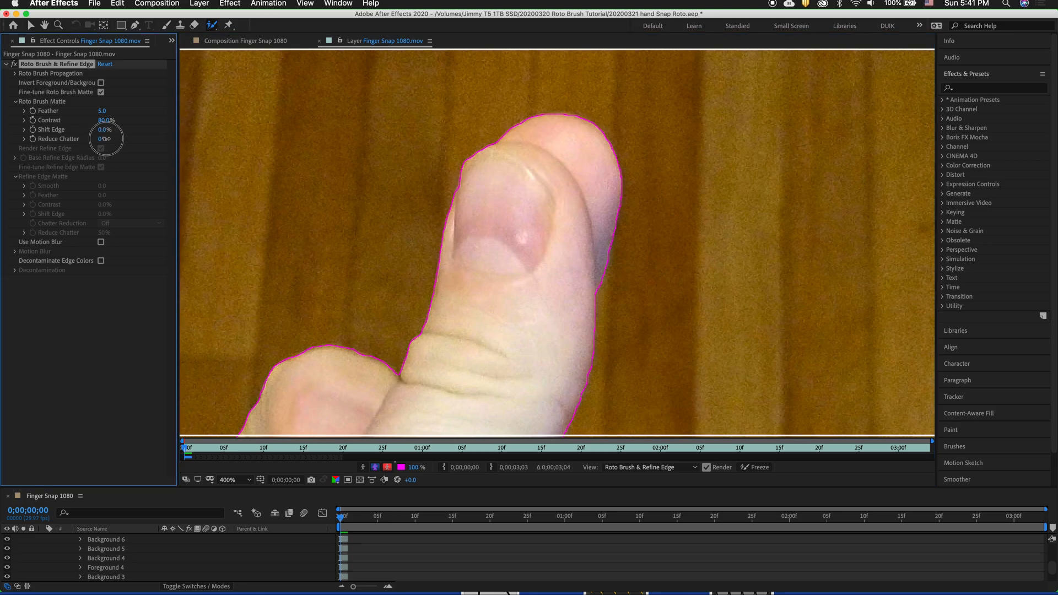
{"action": "left_click_drag", "start_coordinate": [104, 138], "coordinate": [128, 139]}
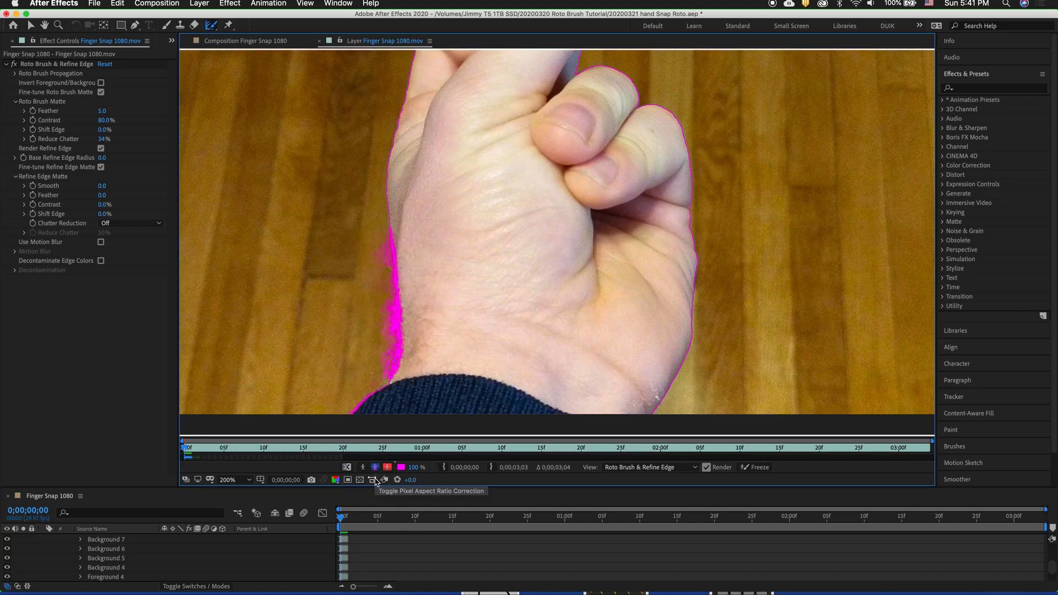
- Toggle the alpha overlay, then paint background on the floor beside the wrist
{"action": "left_click", "coordinate": [376, 466]}
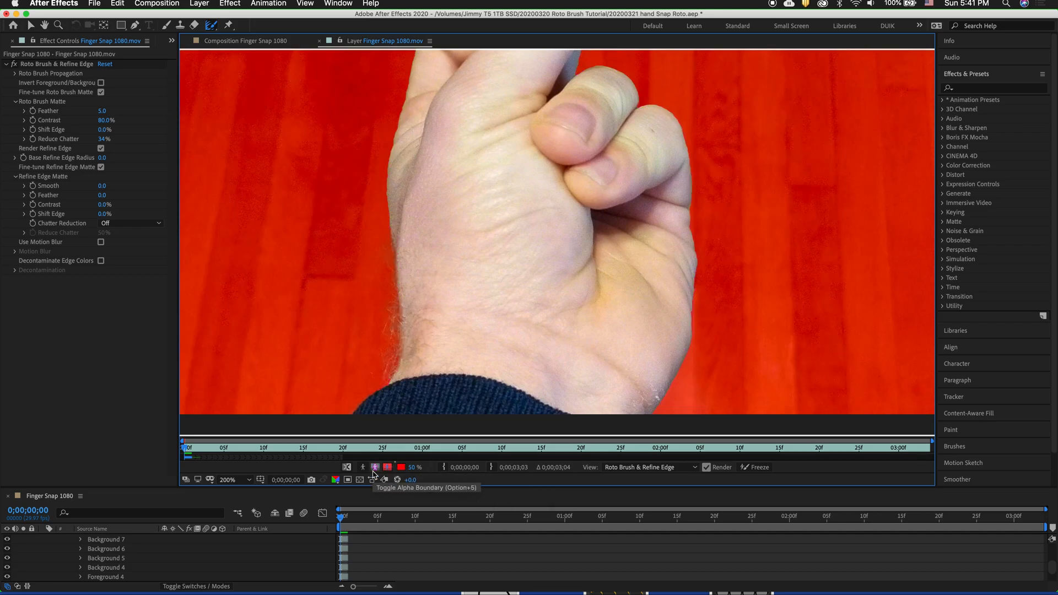
{"action": "left_click", "coordinate": [376, 466]}
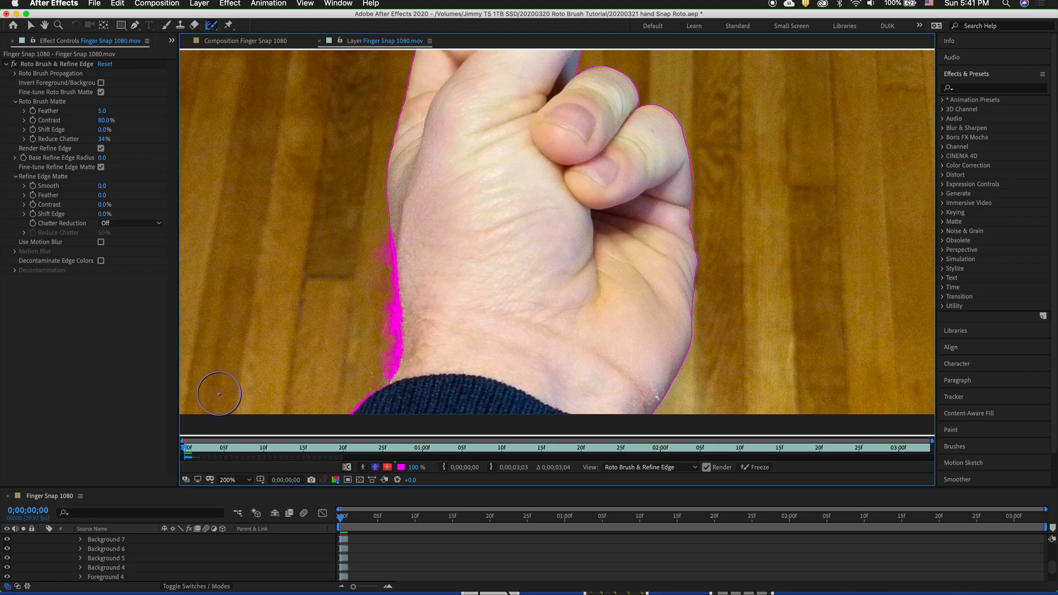
{"action": "left_click", "coordinate": [209, 25]}
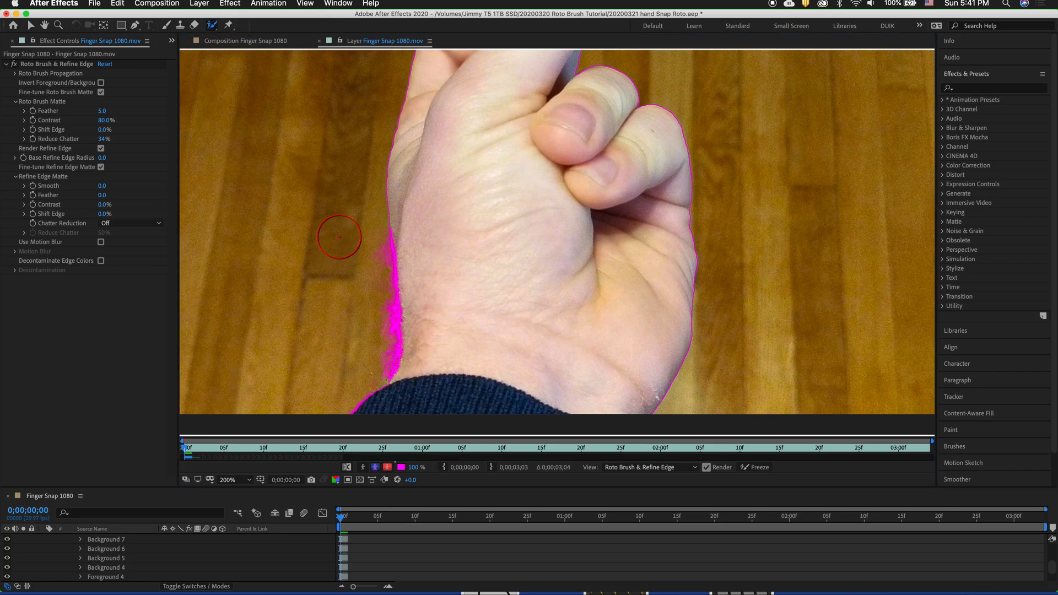
{"action": "left_click_drag", "start_coordinate": [339, 237], "coordinate": [351, 318]}
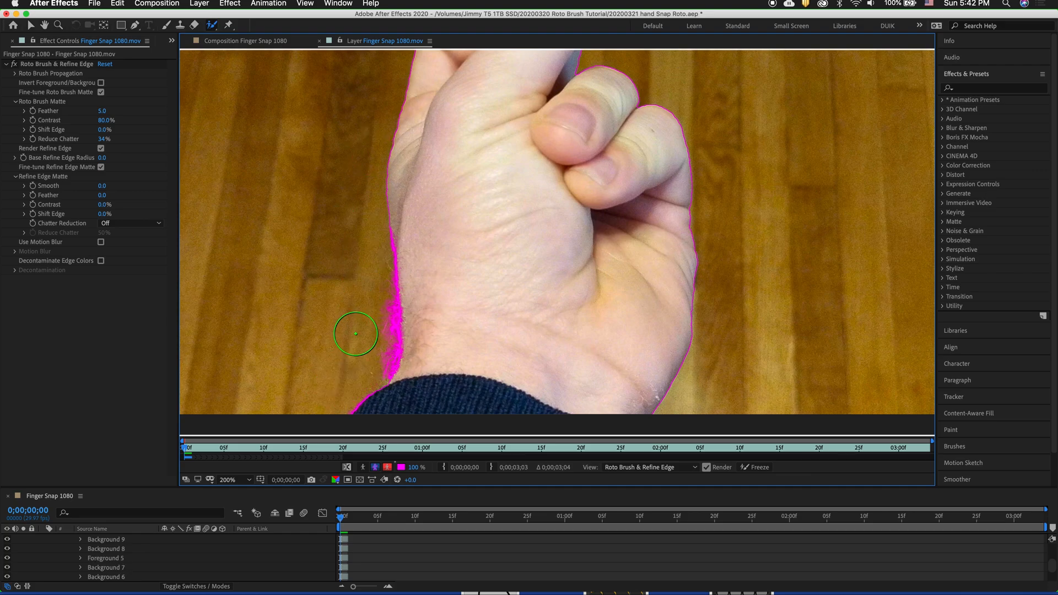
{"action": "mouse_move", "coordinate": [496, 344]}
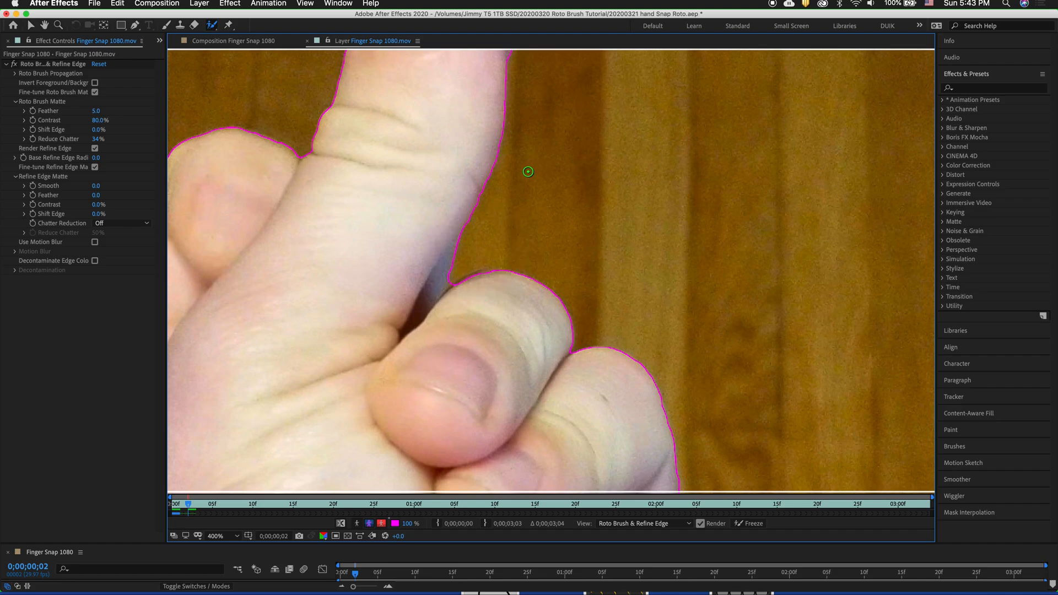
- Step forward so the Roto Brush propagates the matte through frame 14
{"action": "left_click", "coordinate": [216, 536]}
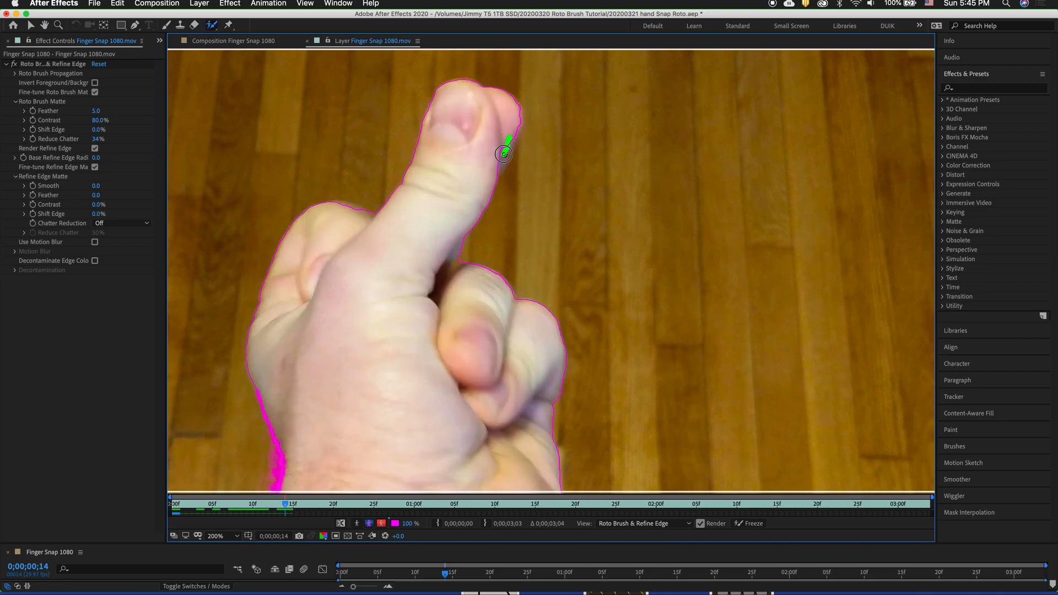
- Add the fingertip edge and blurred thumb to the hand matte
{"action": "left_click_drag", "start_coordinate": [503, 154], "coordinate": [449, 271]}
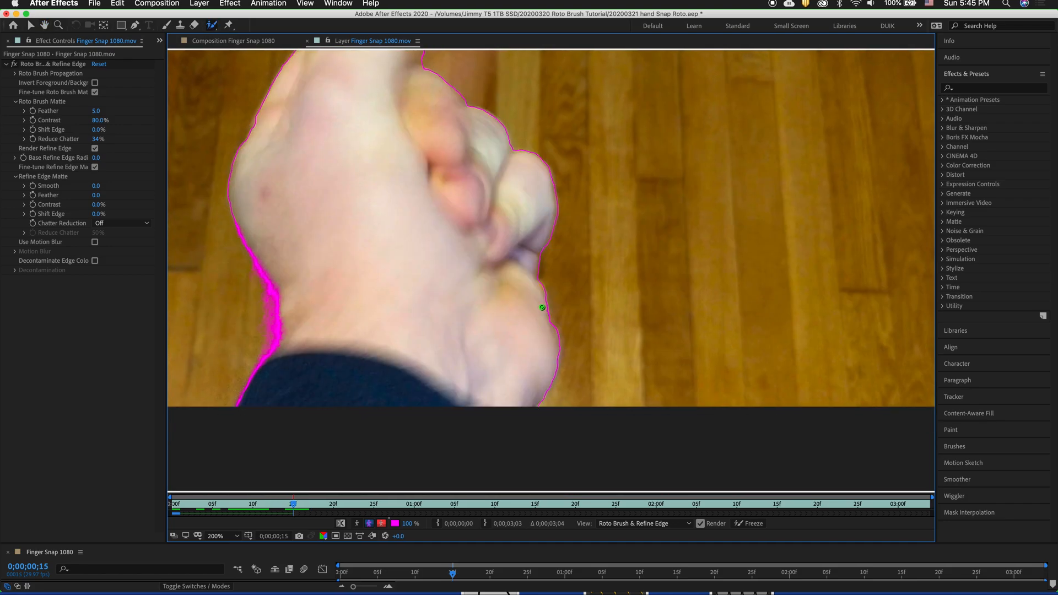
{"action": "left_click_drag", "start_coordinate": [541, 307], "coordinate": [567, 350]}
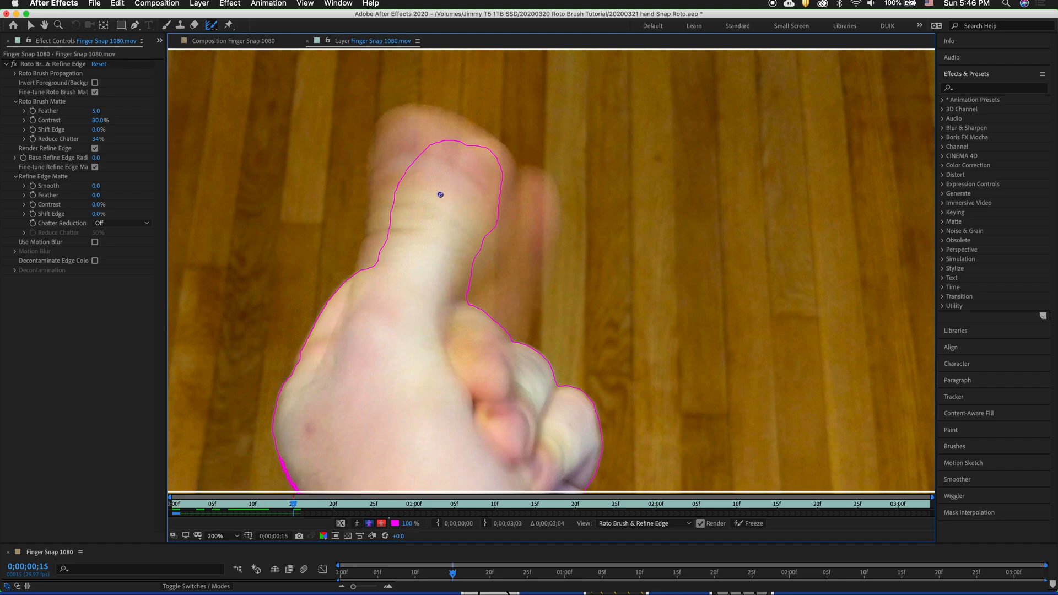
{"action": "mouse_move", "coordinate": [379, 220]}
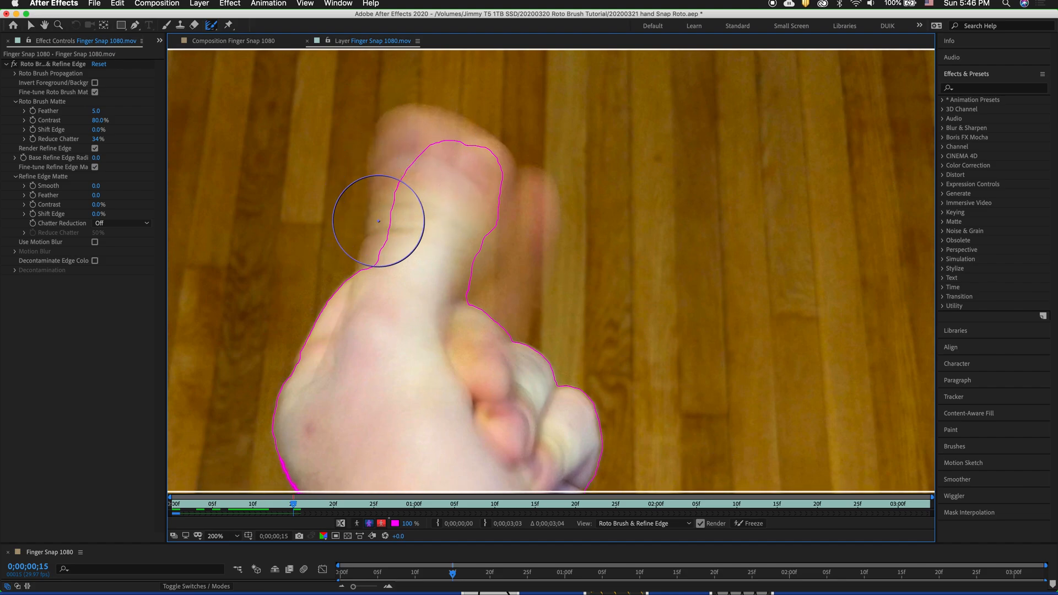
{"action": "left_click_drag", "start_coordinate": [380, 222], "coordinate": [491, 273]}
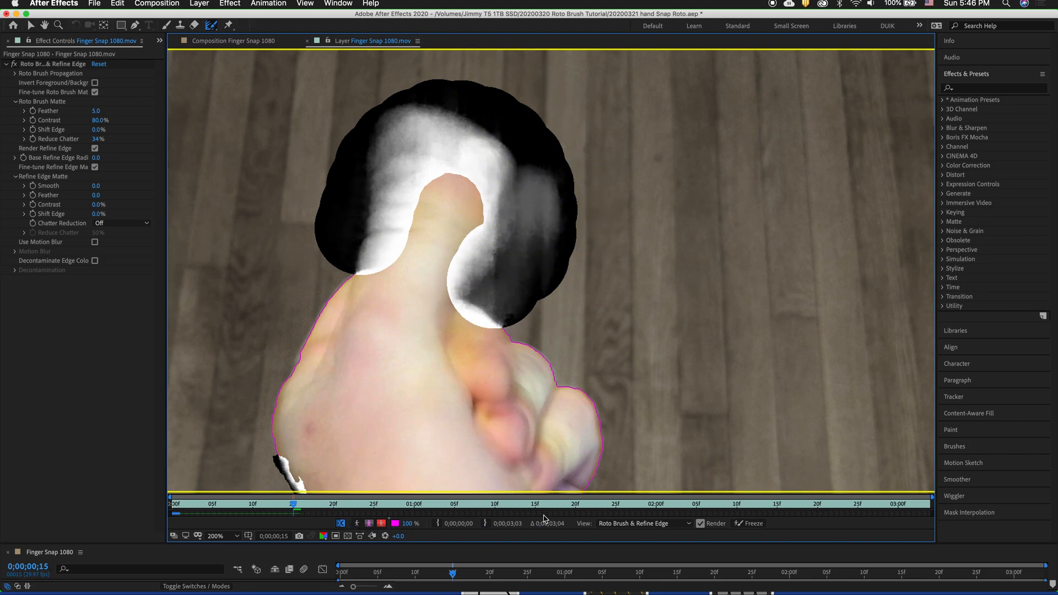
- On the next frame, trim the matte to the thumb and extend over its blur
{"action": "left_click", "coordinate": [401, 256]}
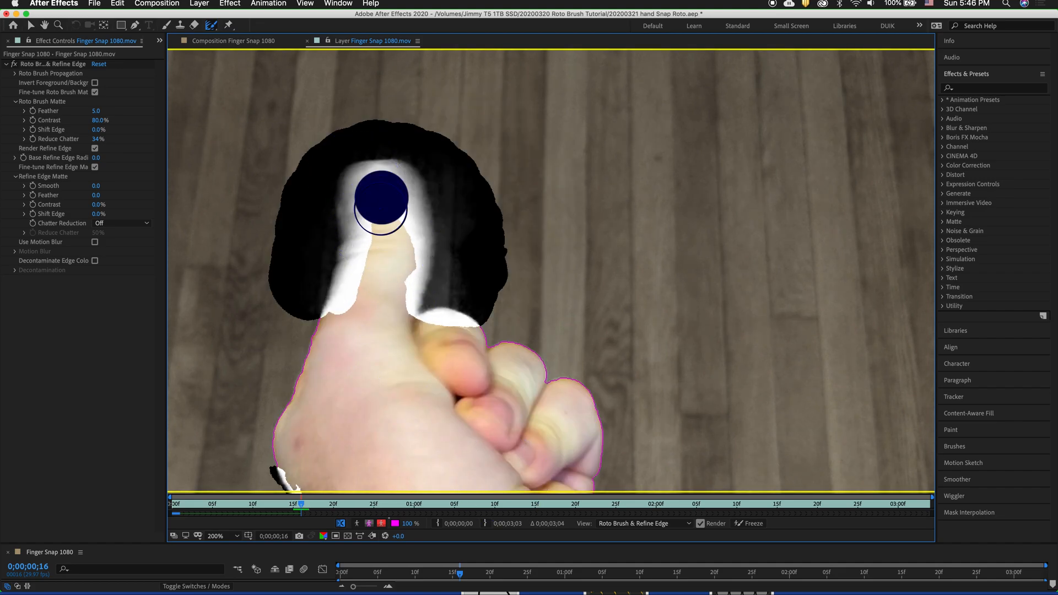
{"action": "left_click_drag", "start_coordinate": [381, 202], "coordinate": [390, 291]}
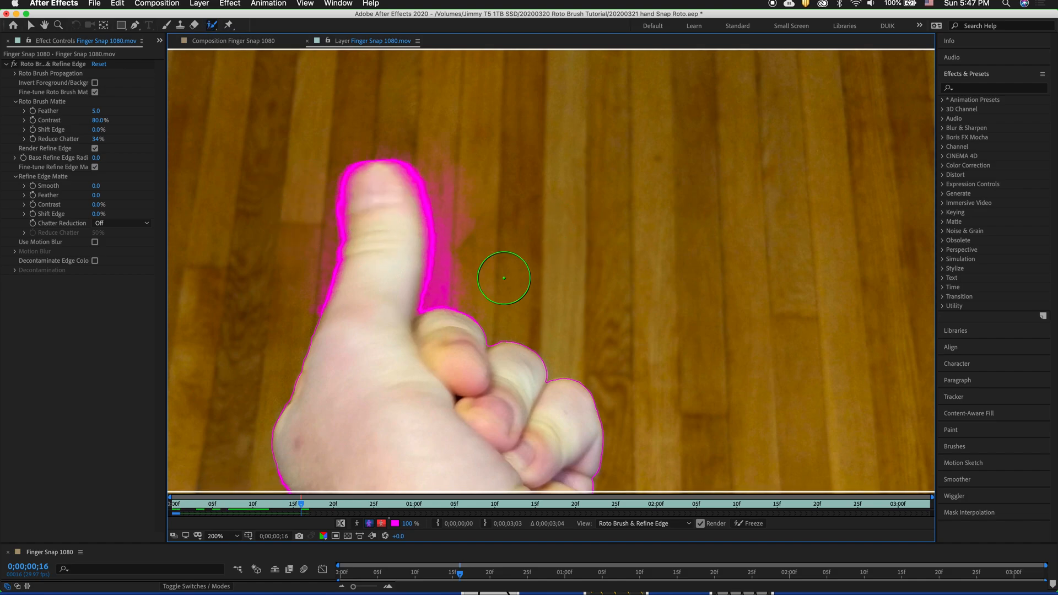
{"action": "left_click_drag", "start_coordinate": [503, 277], "coordinate": [449, 155]}
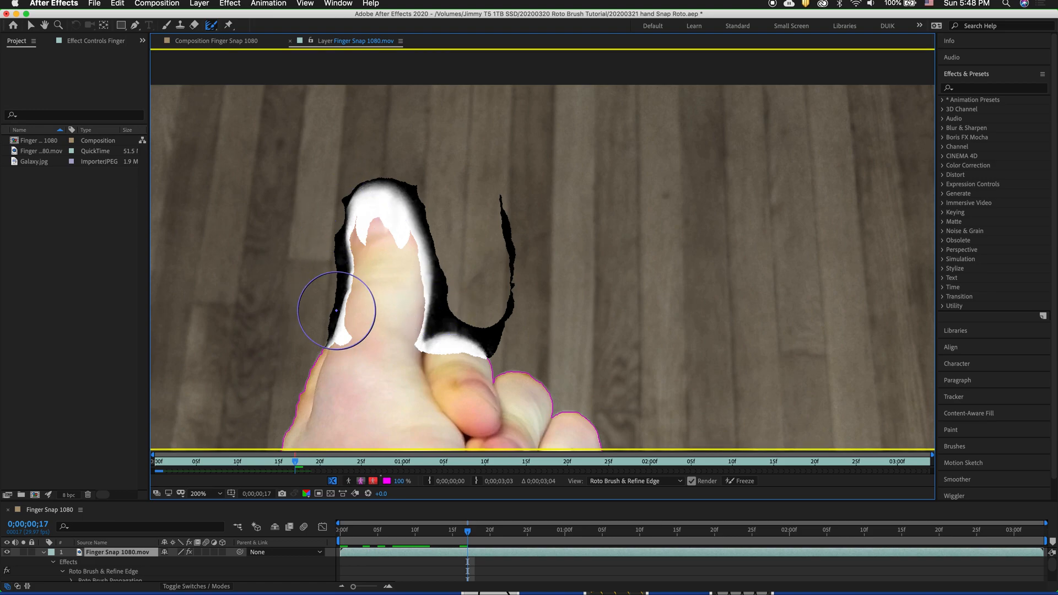
- Correct the thumb edge while propagating the matte to about 1;27
{"action": "left_click_drag", "start_coordinate": [336, 310], "coordinate": [393, 301]}
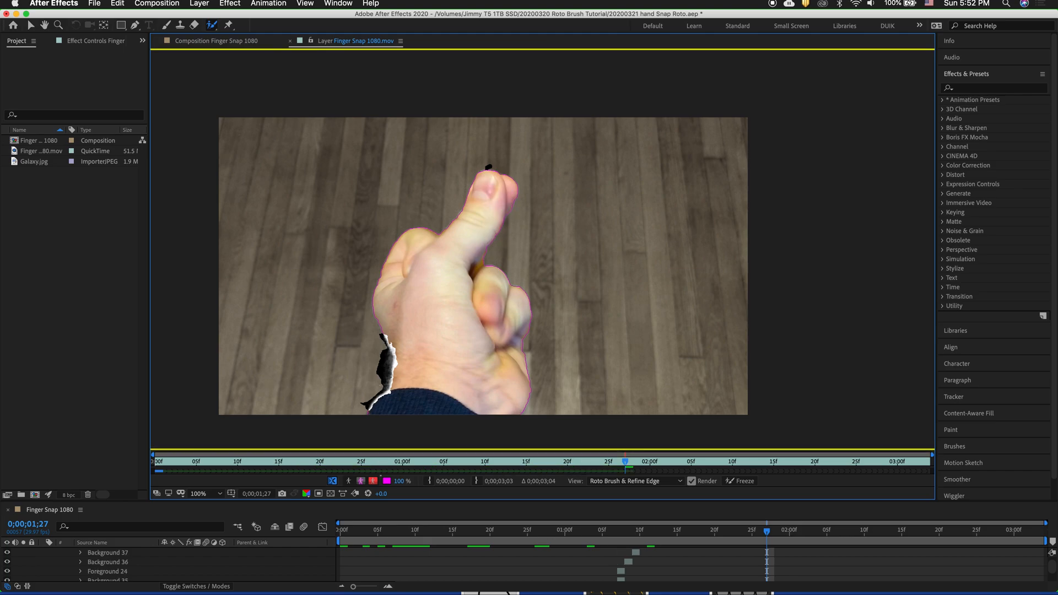
- Advance to 3;03 and correct the matte along the thumb's left edge
{"action": "left_click", "coordinate": [198, 493]}
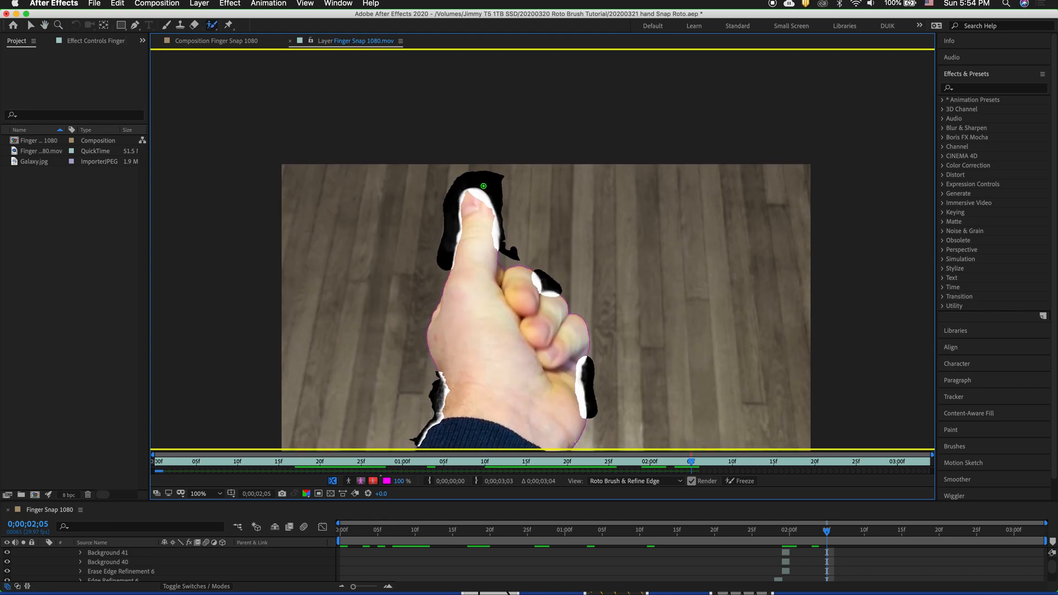
{"action": "mouse_move", "coordinate": [405, 231]}
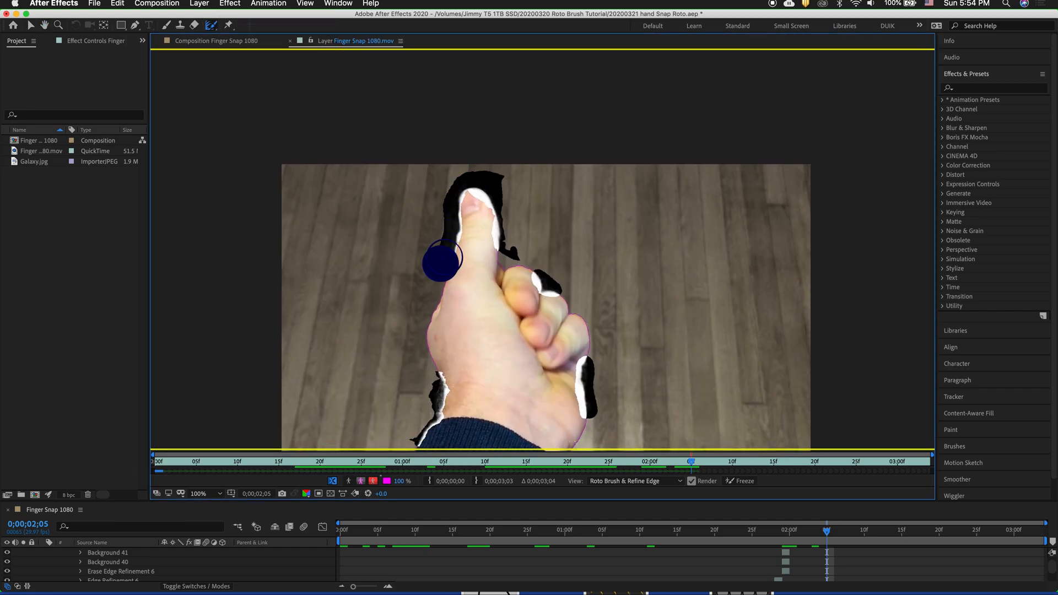
{"action": "left_click_drag", "start_coordinate": [442, 263], "coordinate": [553, 270]}
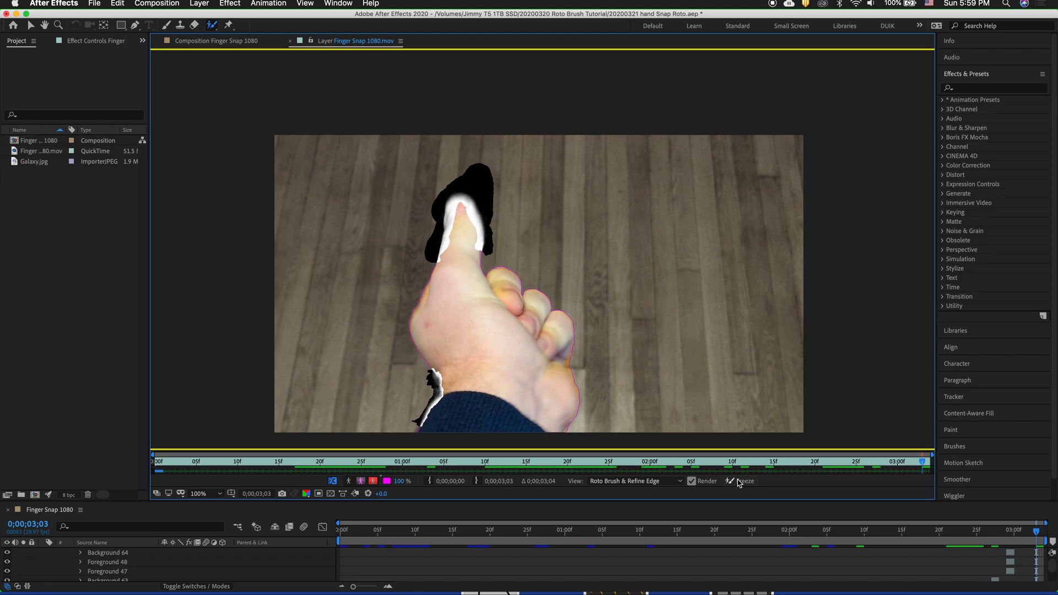
- Freeze the Roto Brush propagation across the whole clip
{"action": "left_click", "coordinate": [745, 481]}
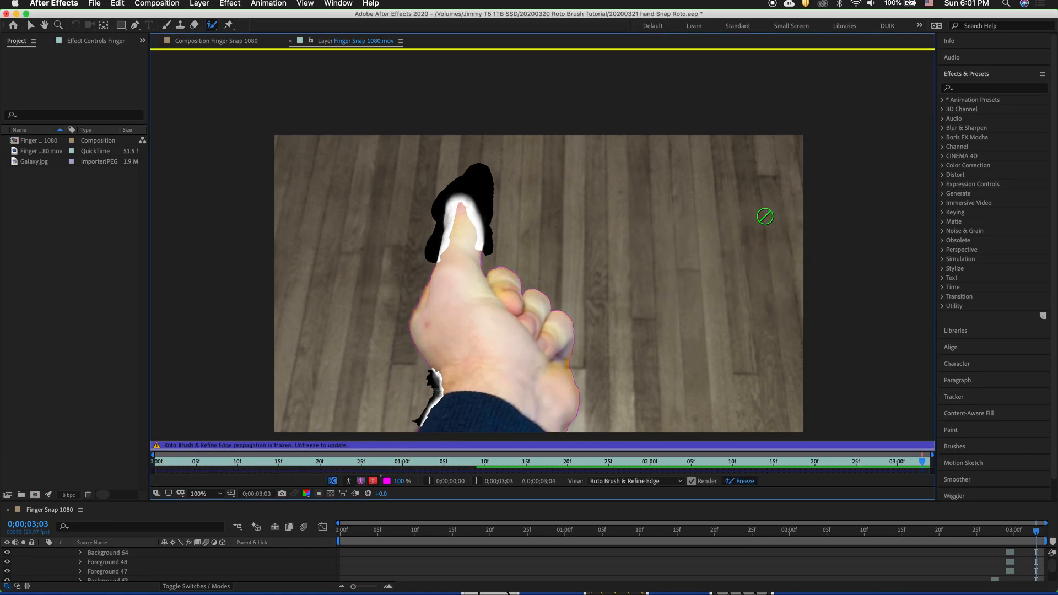
- Back in the composition, reveal the lower footage copy and lower its opacity to 61%
{"action": "left_click", "coordinate": [189, 54]}
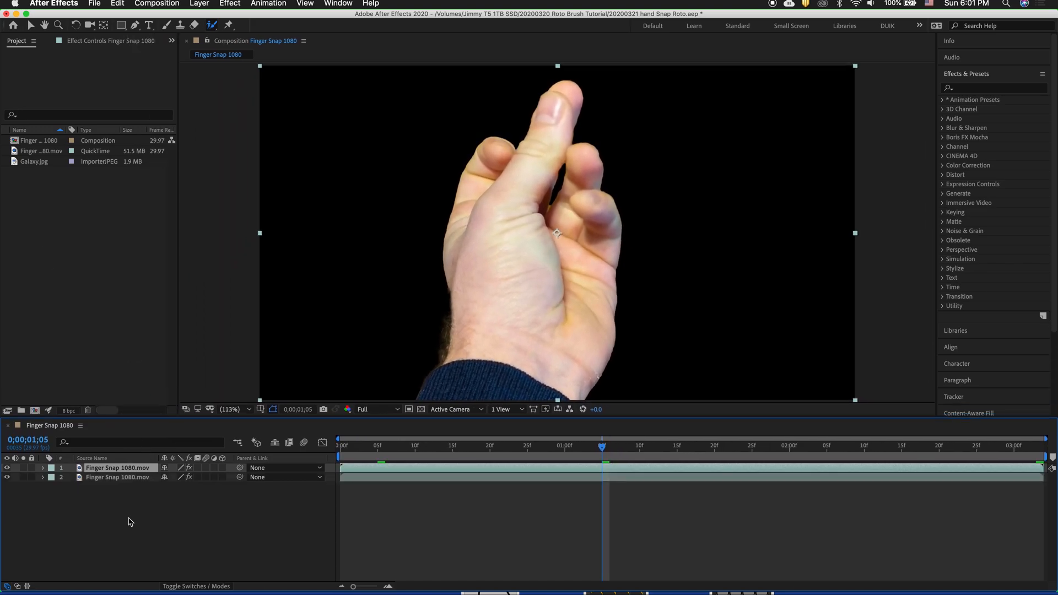
{"action": "left_click", "coordinate": [118, 477]}
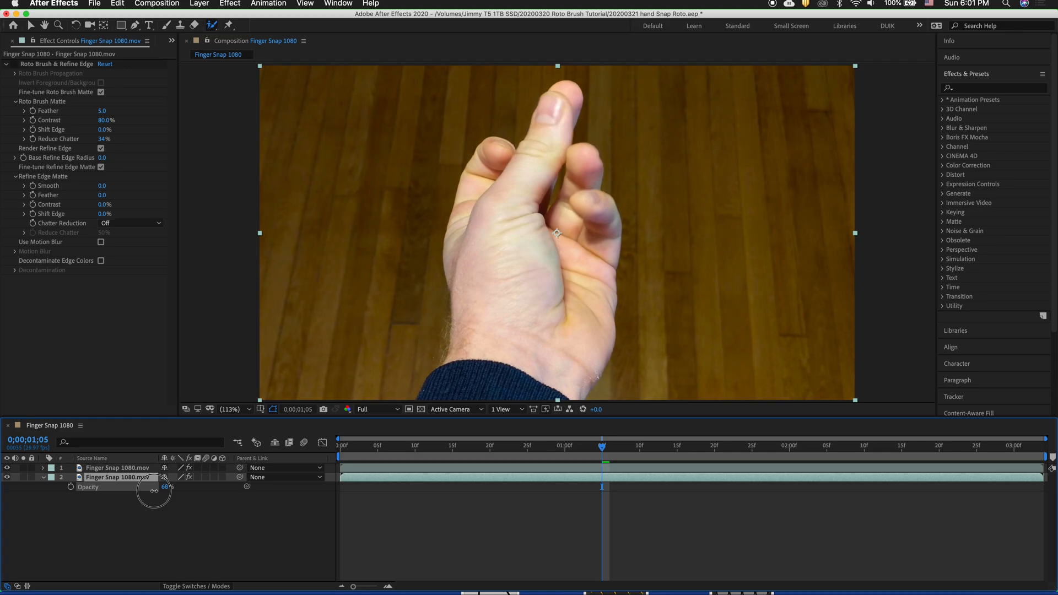
{"action": "left_click_drag", "start_coordinate": [159, 487], "coordinate": [144, 486]}
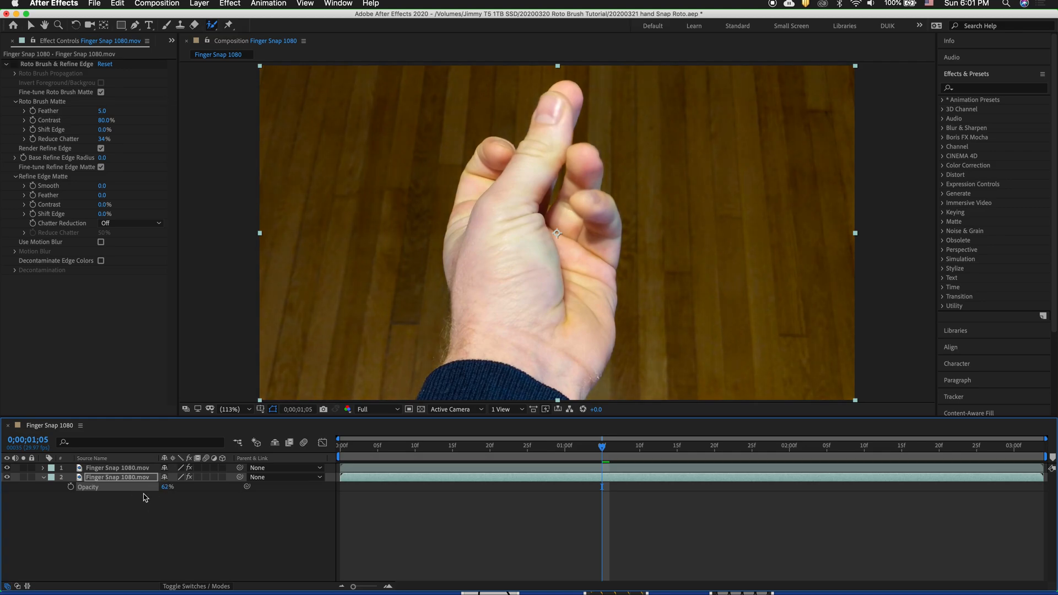
{"action": "mouse_move", "coordinate": [84, 500]}
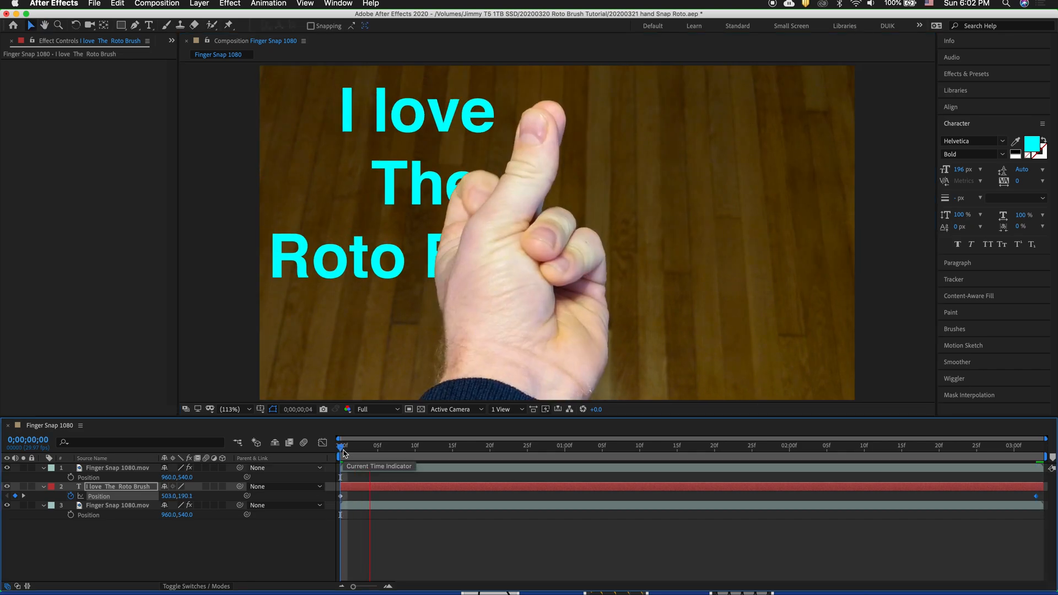
- Scrub the timeline to preview the sweeping text, then bring up the Project panel's footage list
{"action": "left_click_drag", "start_coordinate": [343, 446], "coordinate": [408, 445]}
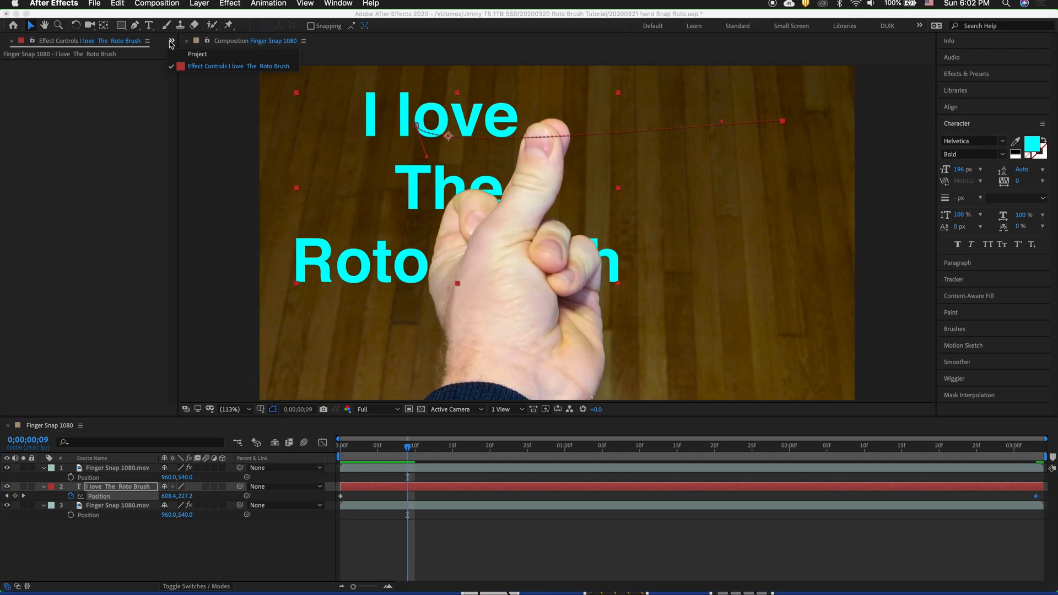
{"action": "left_click", "coordinate": [16, 40]}
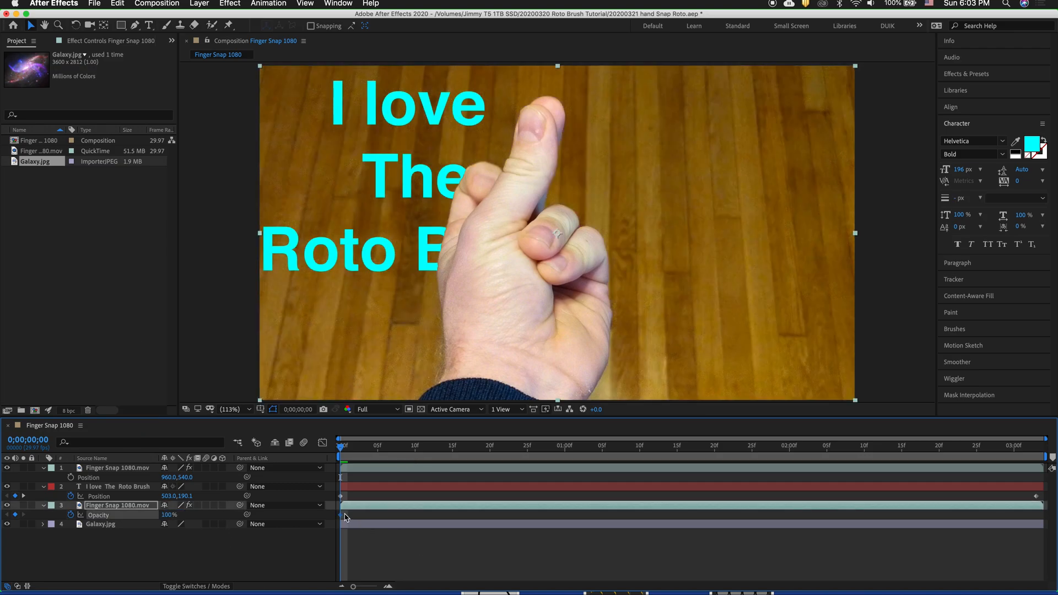
- Make the opacity keyframe a hold keyframe and add a second opacity keyframe at the snap frame
{"action": "right_click", "coordinate": [341, 515]}
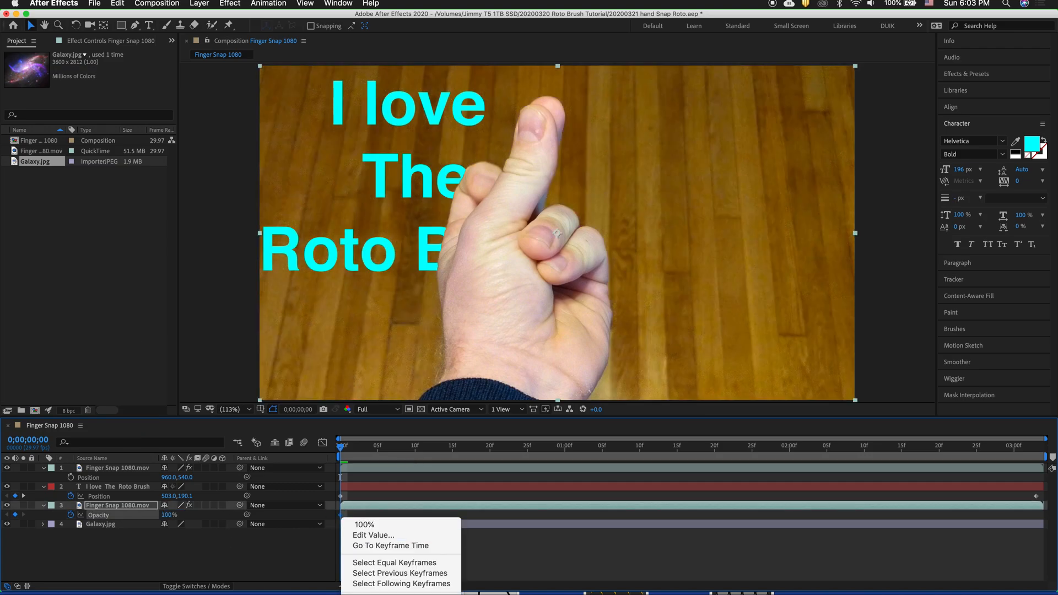
{"action": "left_click", "coordinate": [341, 452]}
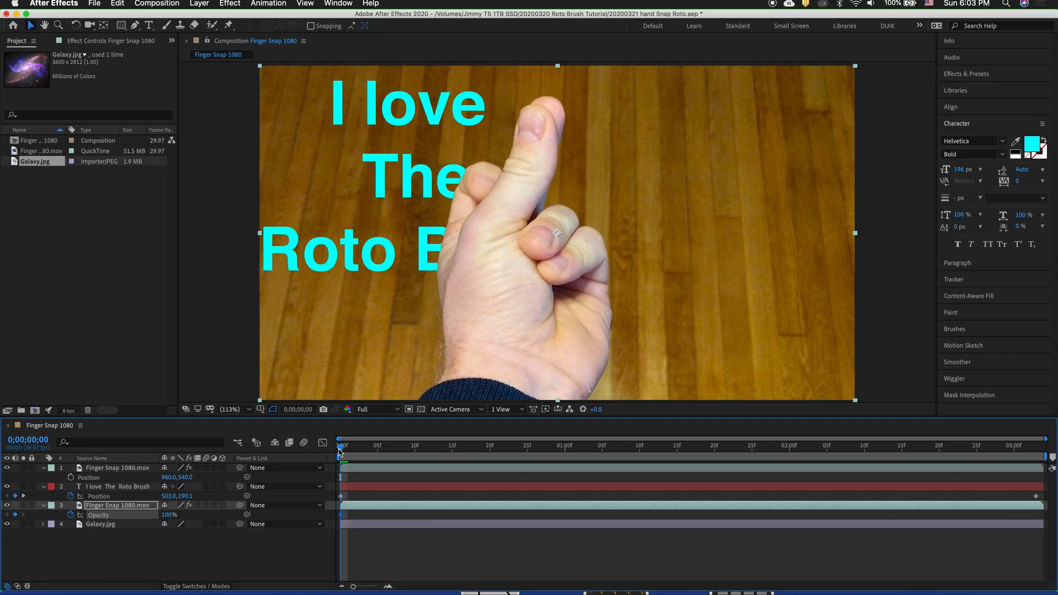
{"action": "left_click_drag", "start_coordinate": [340, 457], "coordinate": [393, 457]}
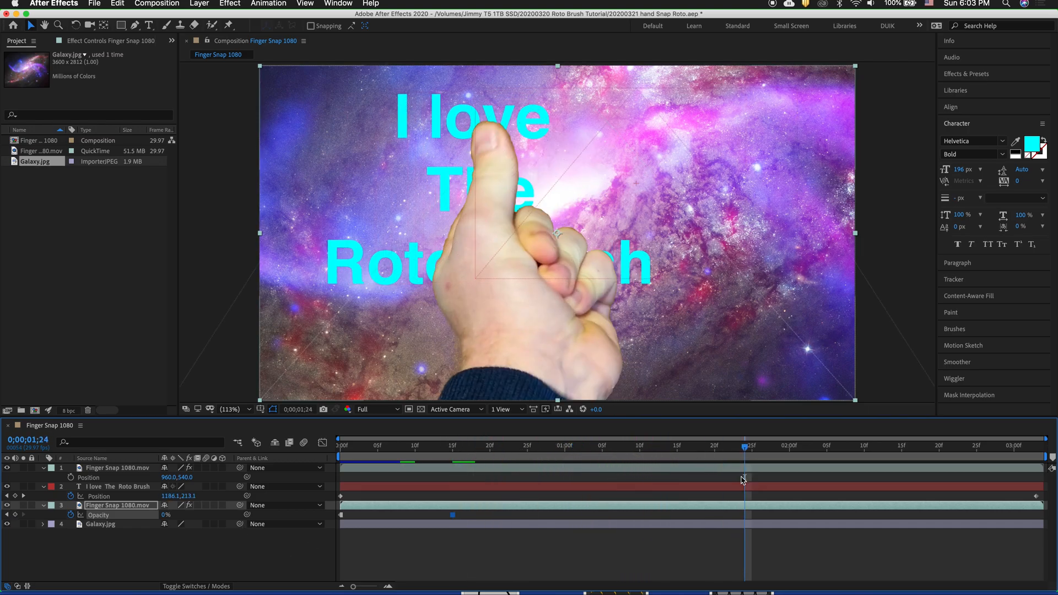
{"action": "left_click", "coordinate": [752, 445]}
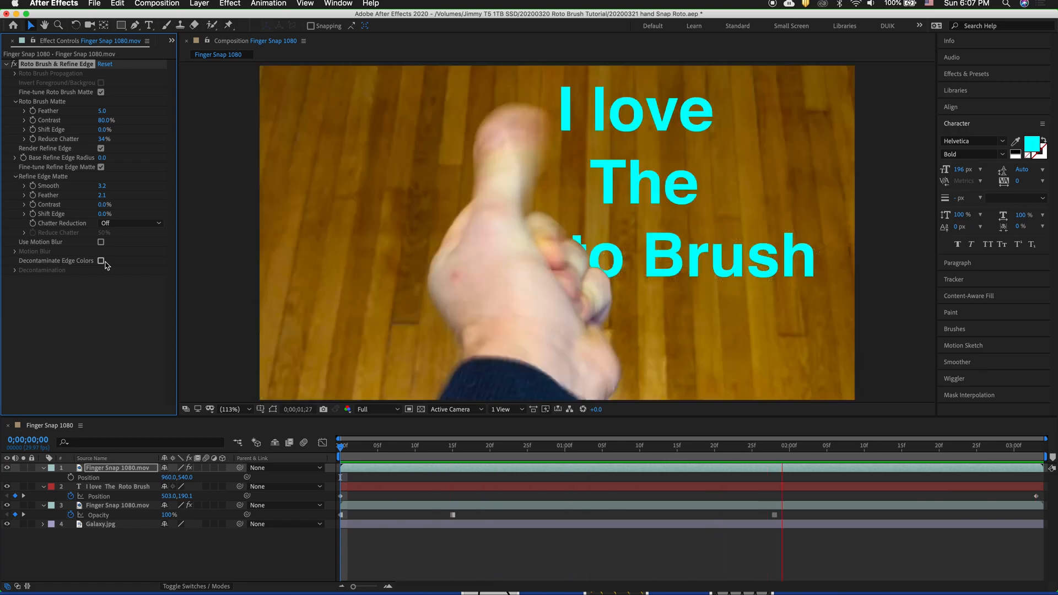
- Toggle Decontaminate Edge Colors in the Roto Brush & Refine Edge effect
{"action": "left_click", "coordinate": [526, 445]}
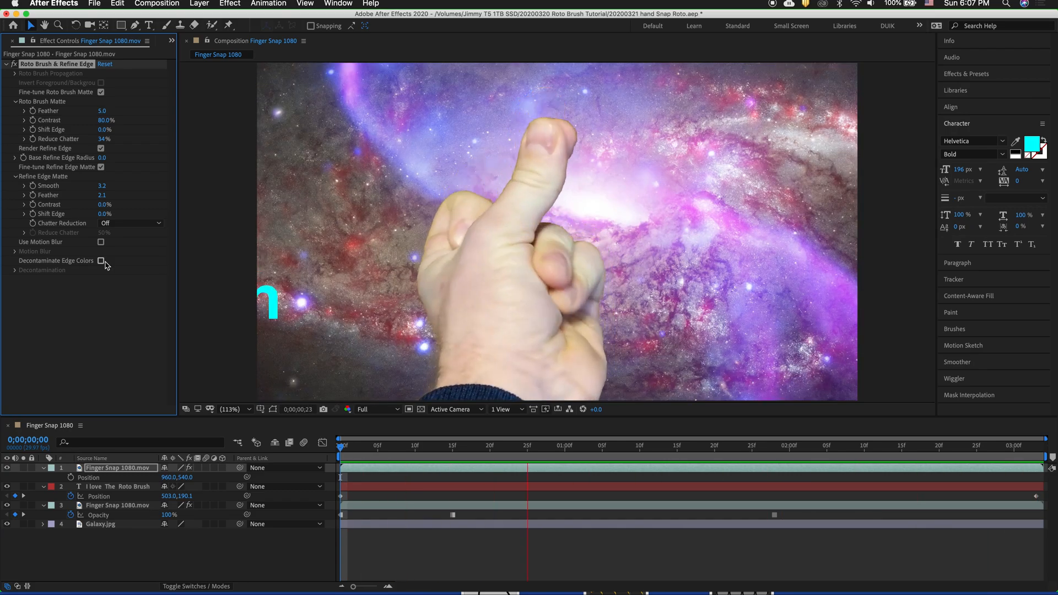